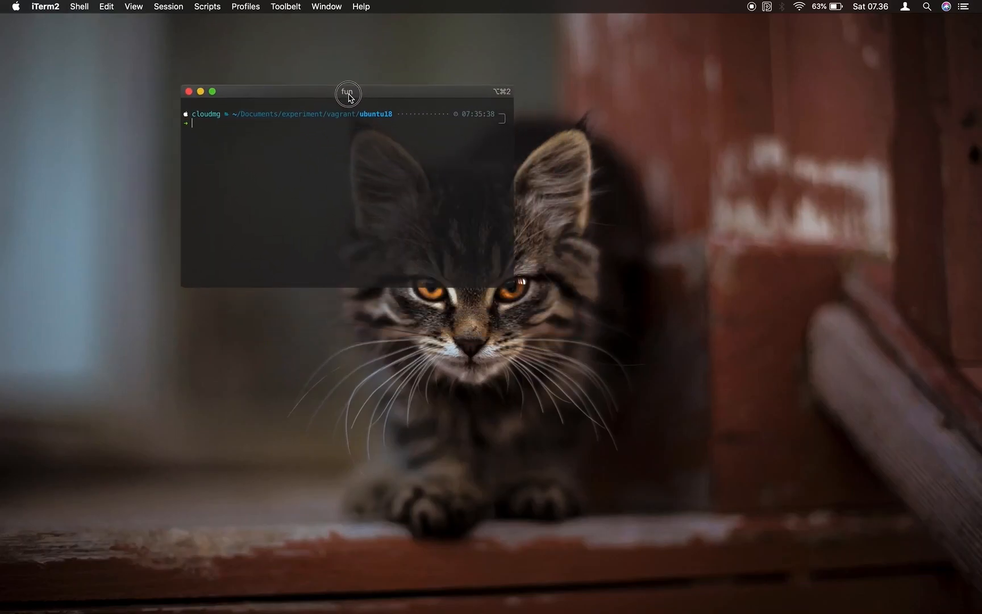
mouse_move(315, 143)
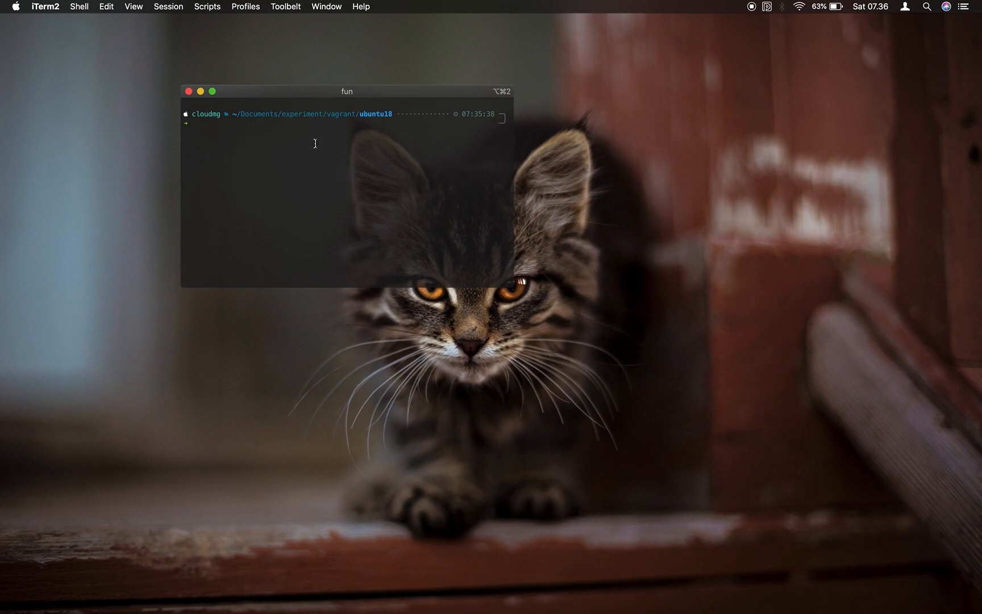
Log into the Ubuntu VM with vagrant ssh so its welcome message and vagrant prompt appear
type("vagrant s")
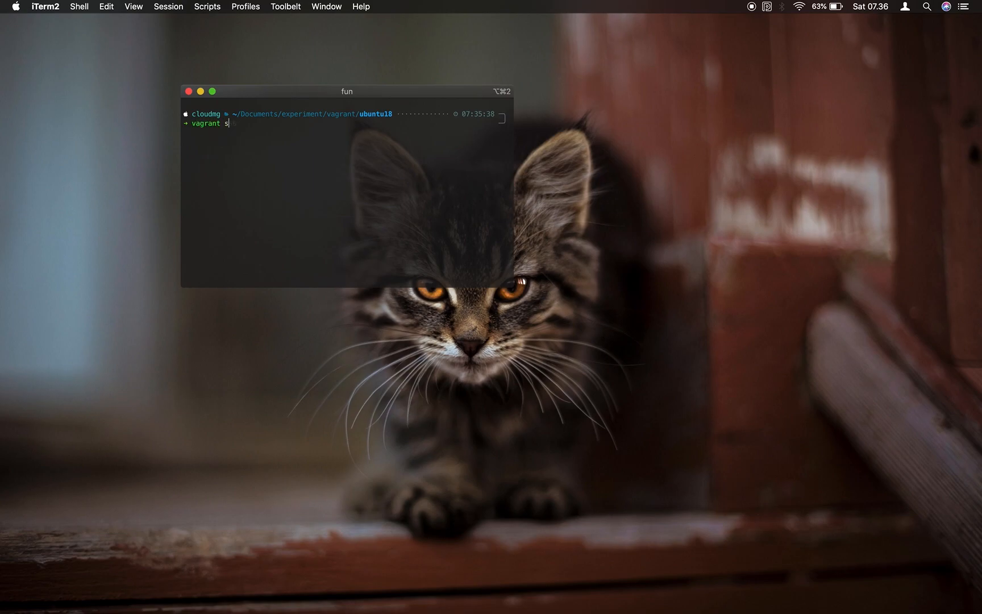
type("sh")
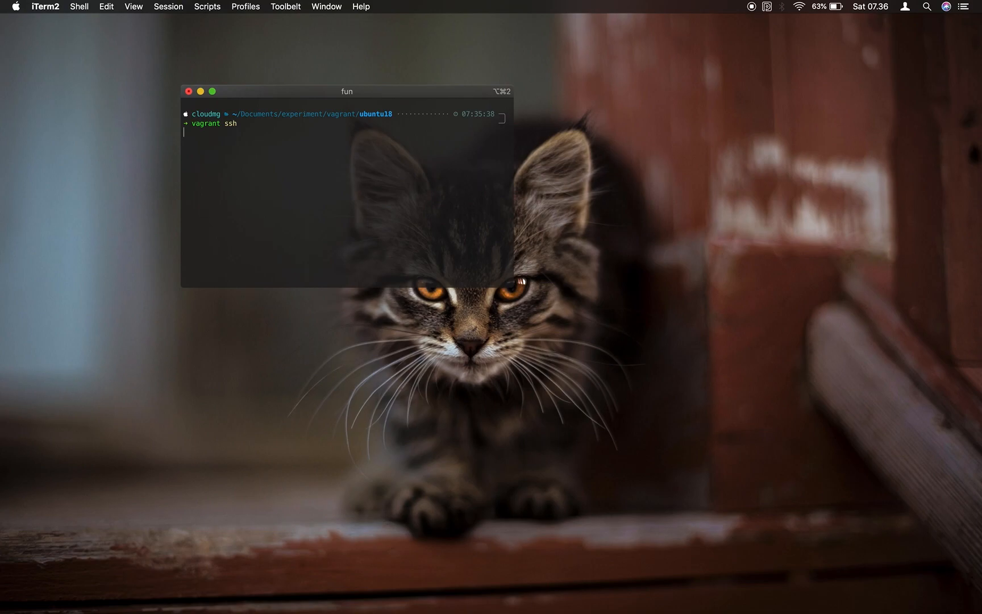
key("Return")
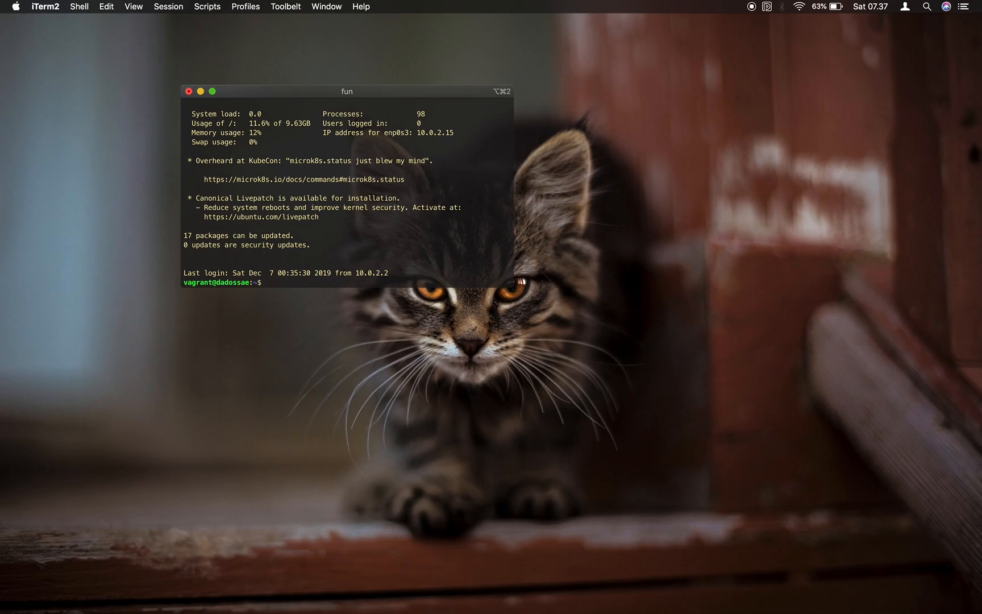
Run sudo apt install zsh curl git at the vagrant prompt
type("sudo ap")
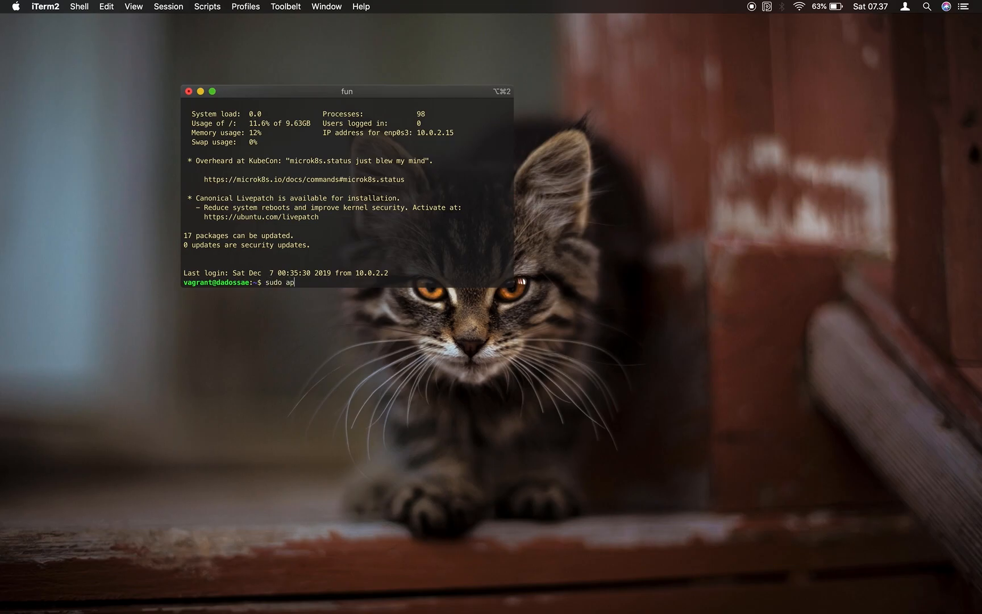
type("t install")
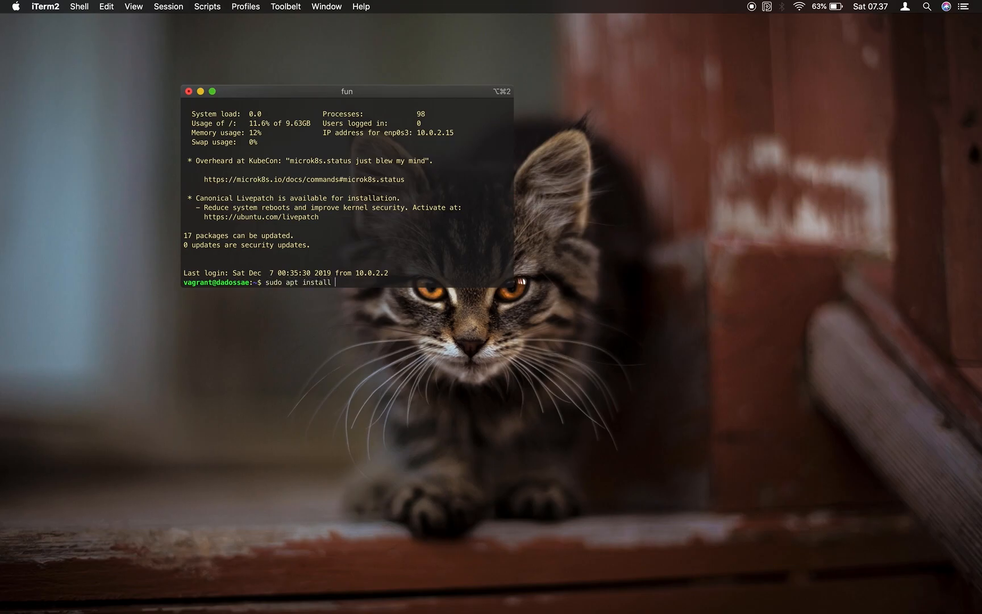
type("zsh")
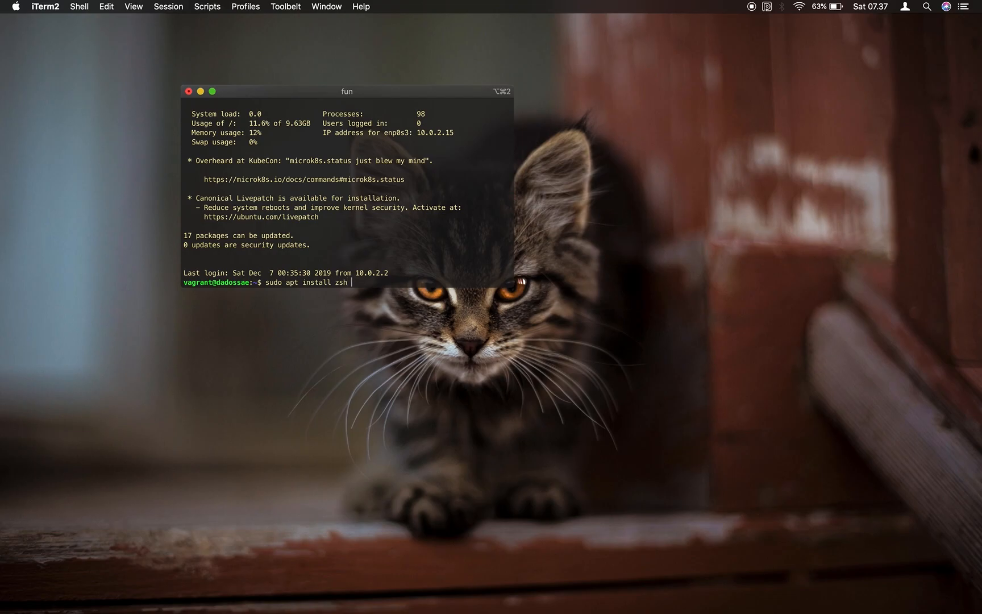
type("curl")
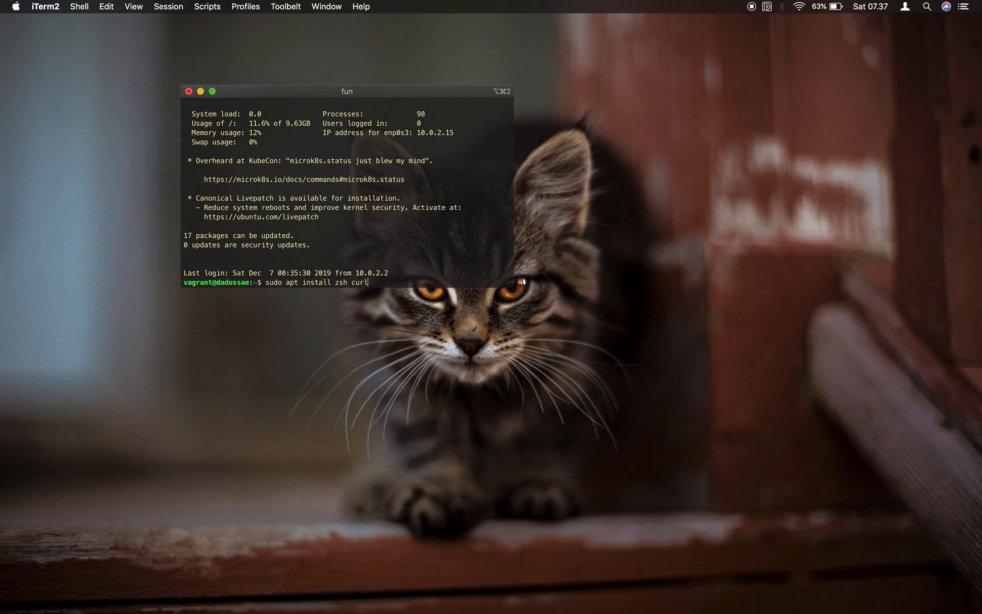
type("git")
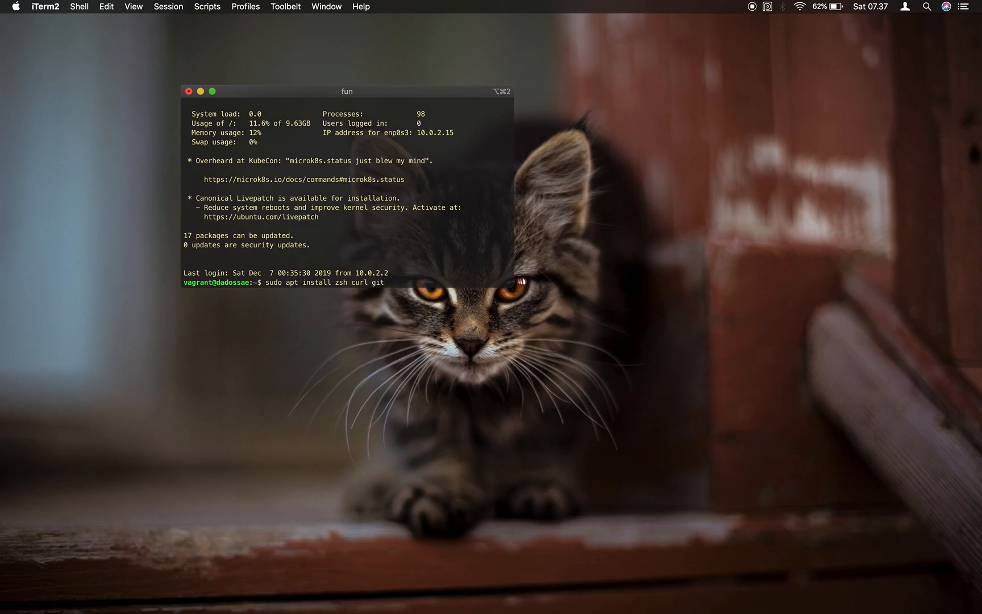
key("Return")
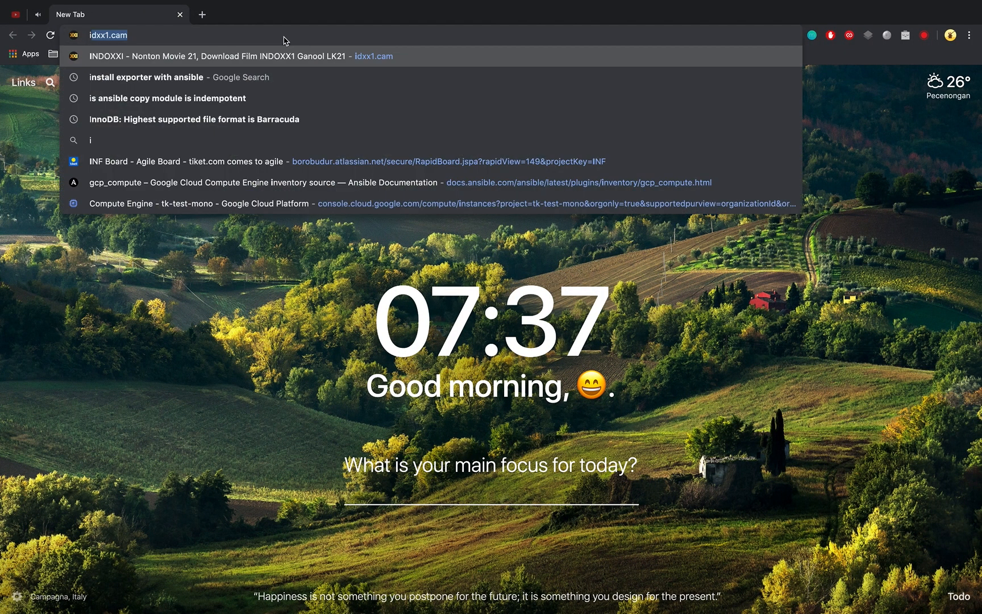
Search Google for 'install oh my zsh' and open the ohmyzsh/ohmyzsh GitHub result
type("install ohh")
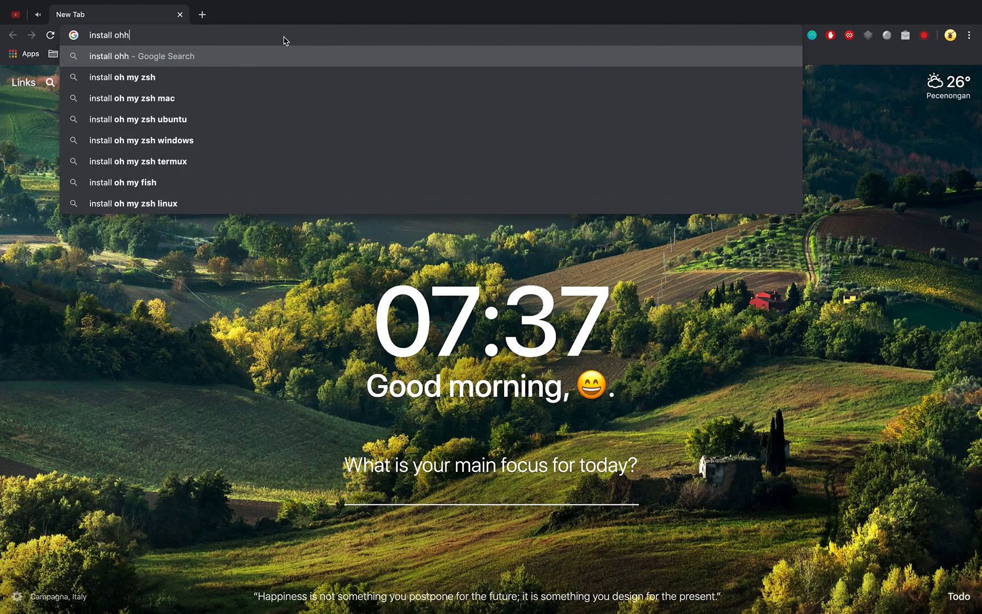
left_click(122, 78)
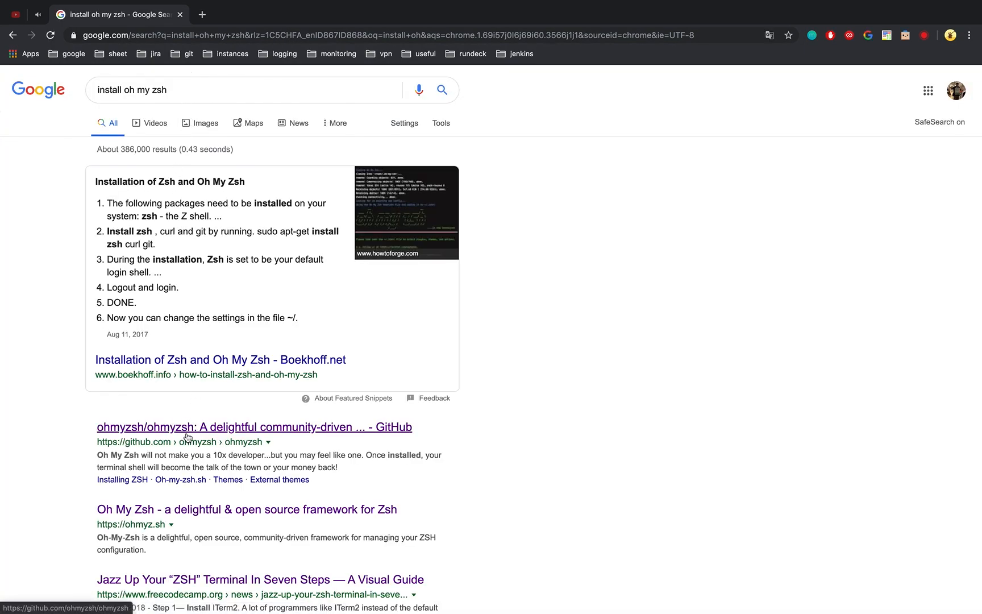
left_click(253, 426)
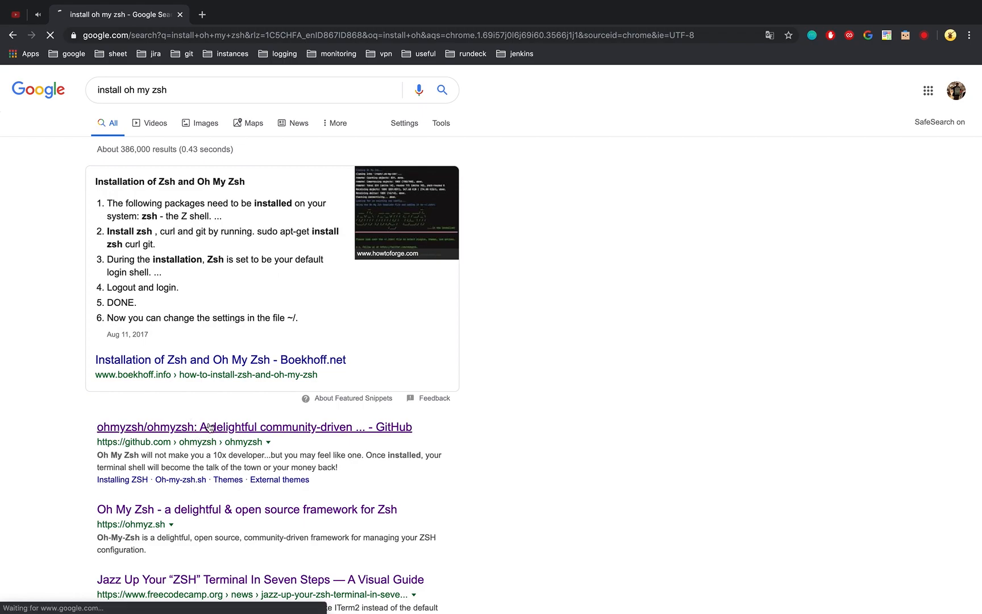
left_click(254, 426)
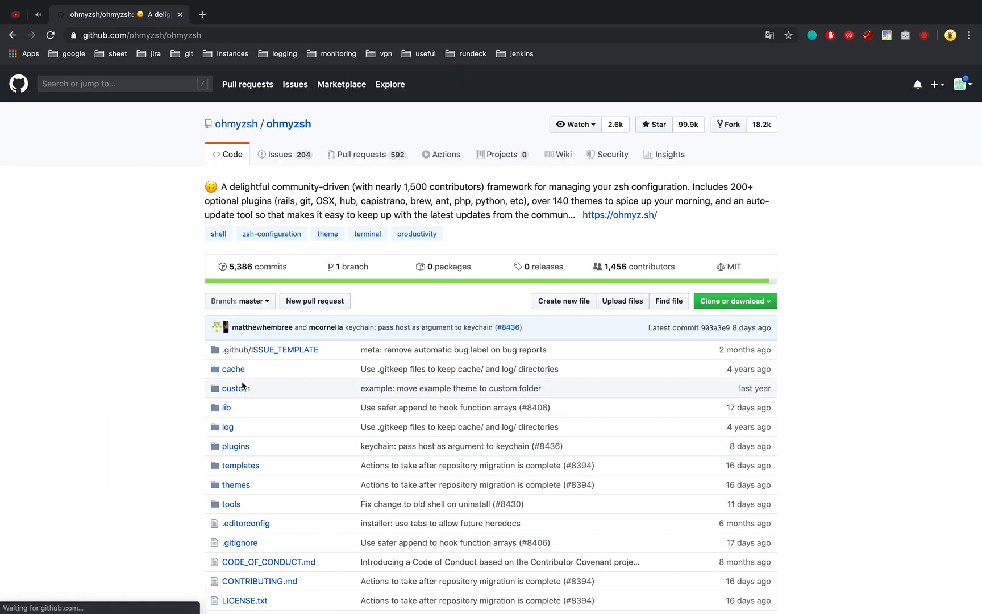
Scroll the README to Basic Installation and select the 'via curl' one-line install command
scroll("down", 3)
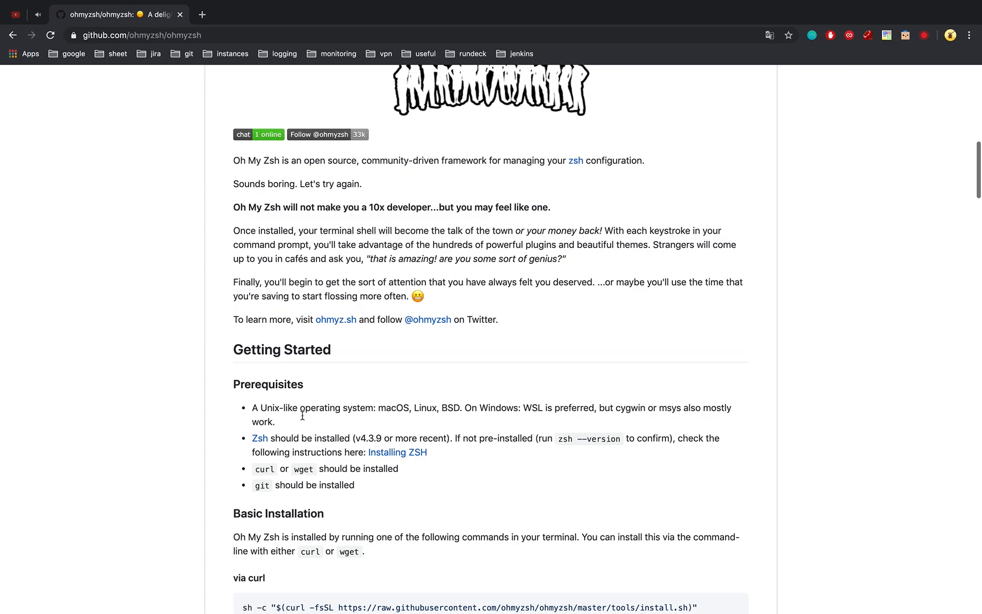
scroll("down", 3)
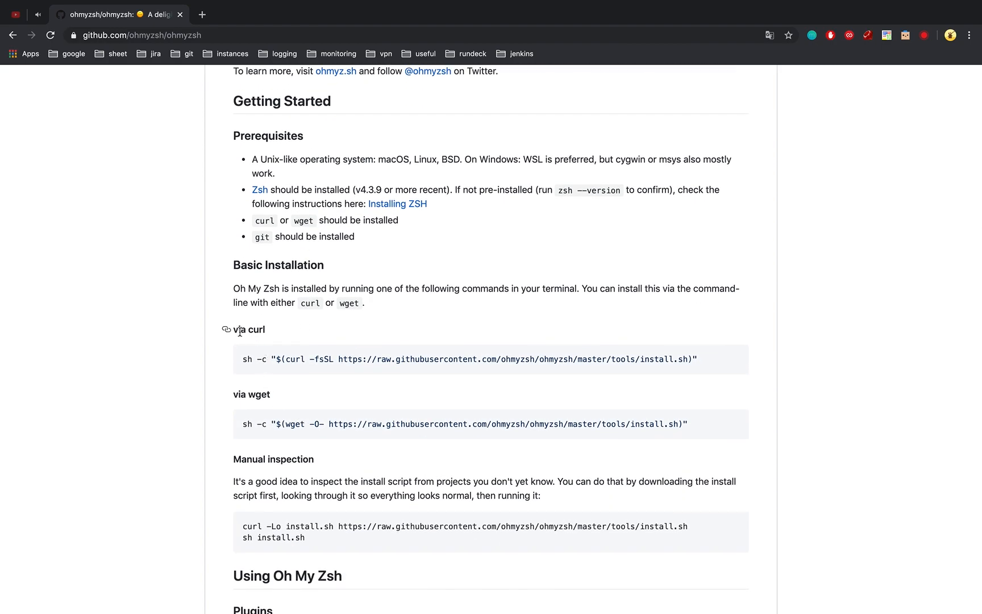
mouse_move(257, 411)
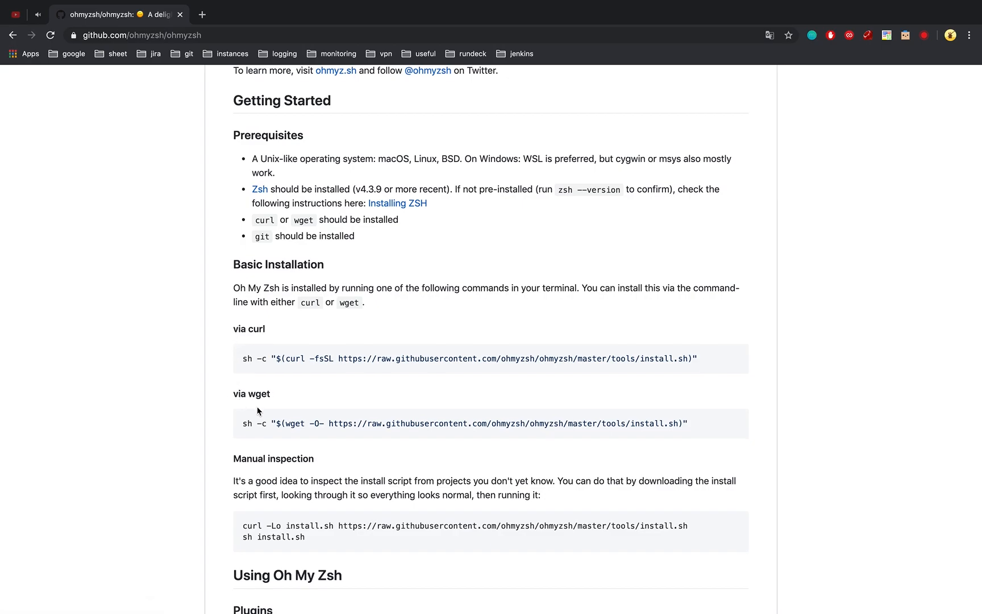
scroll("down", 3)
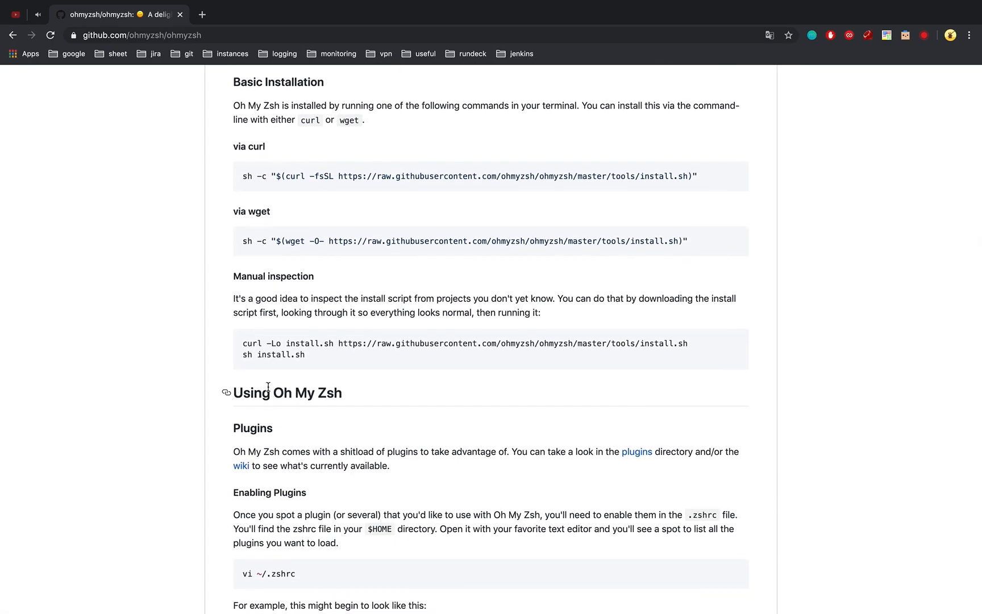
mouse_move(253, 203)
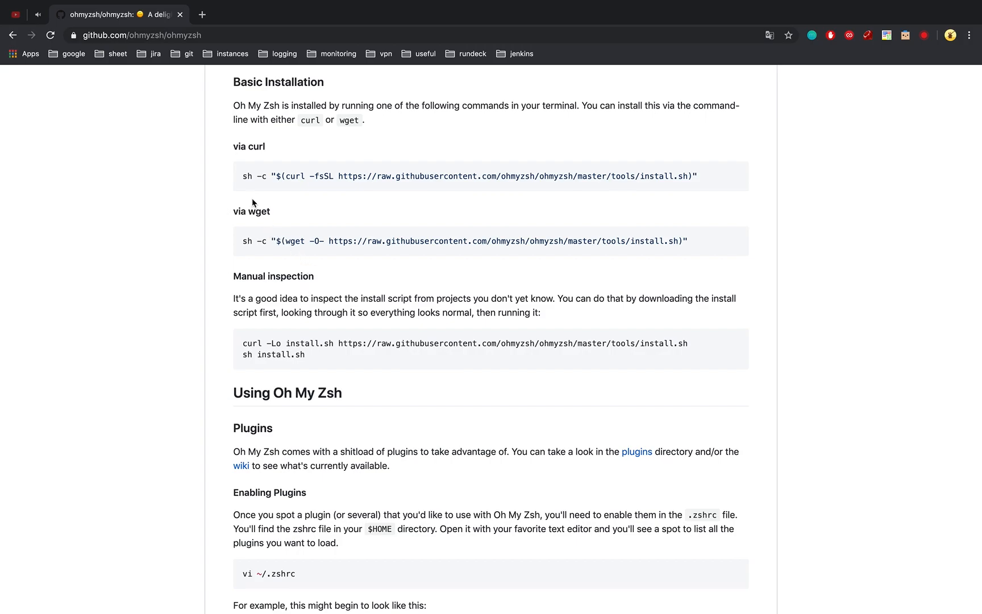
triple_click(463, 176)
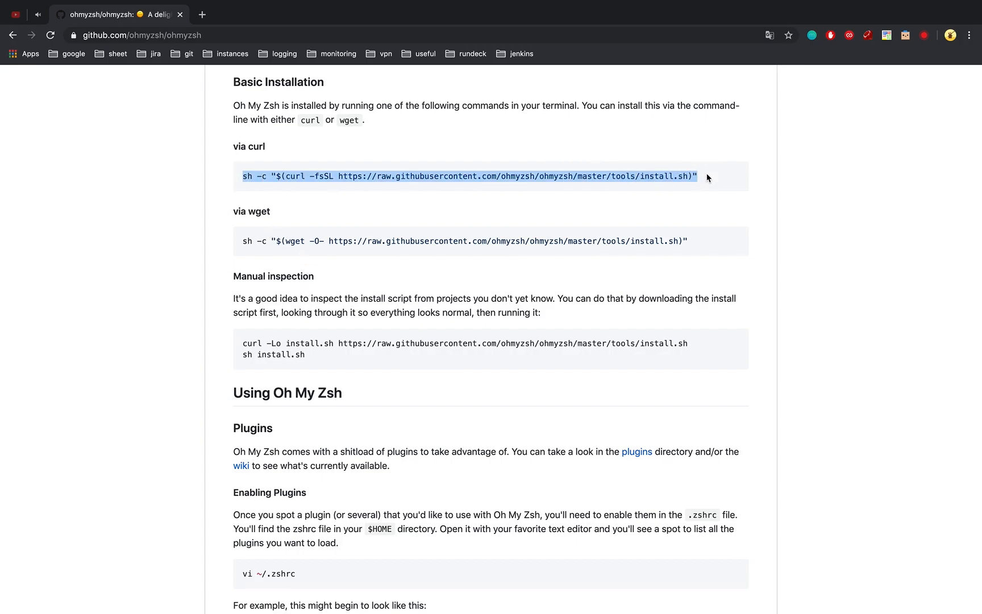
mouse_move(533, 293)
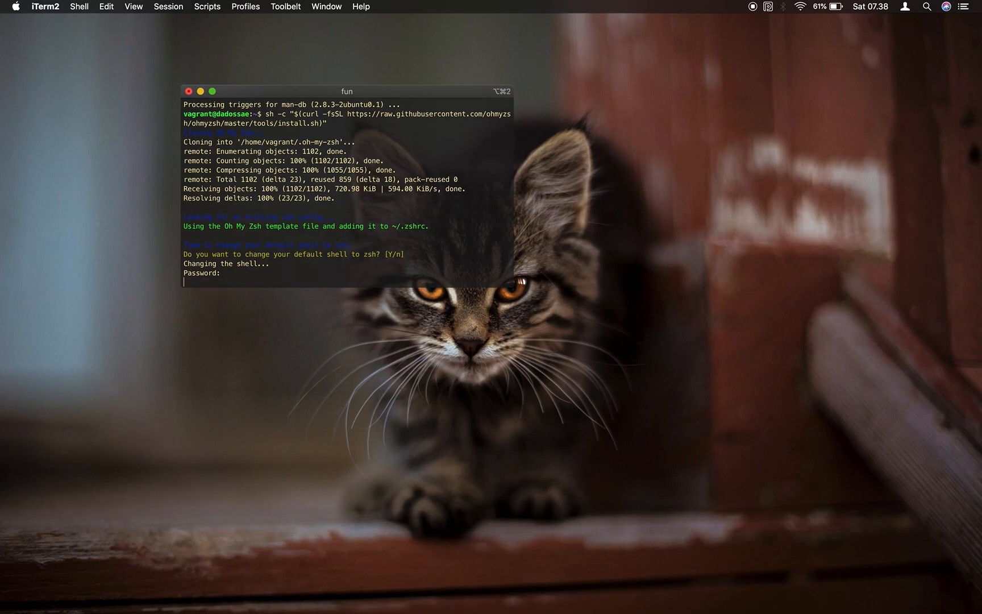
Submit the password prompt after running the curl install script, leaving Oh My Zsh installed
key("Return")
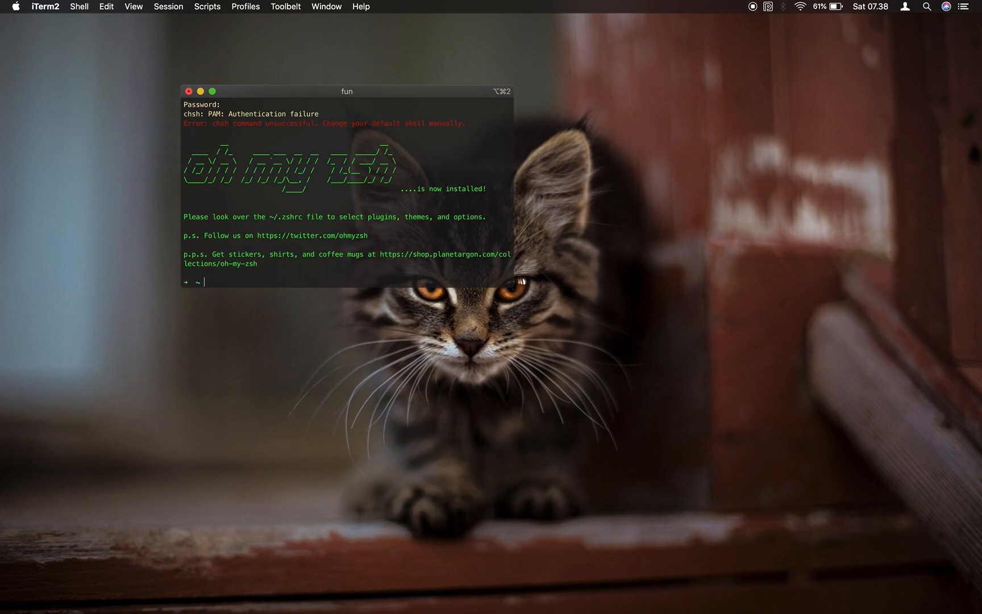